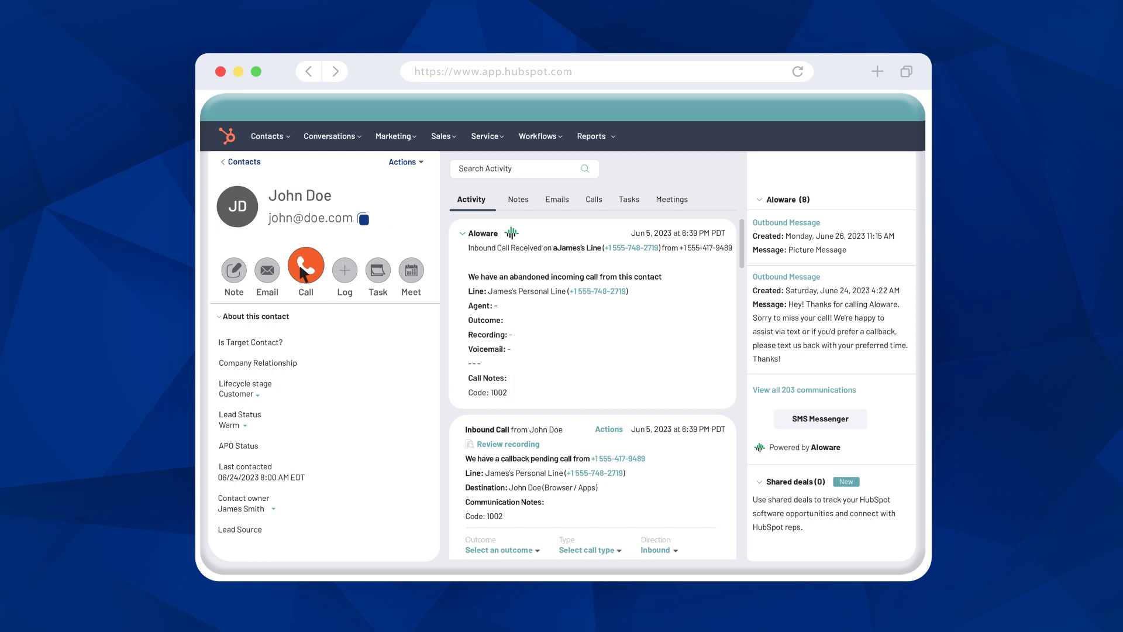
left_click(305, 264)
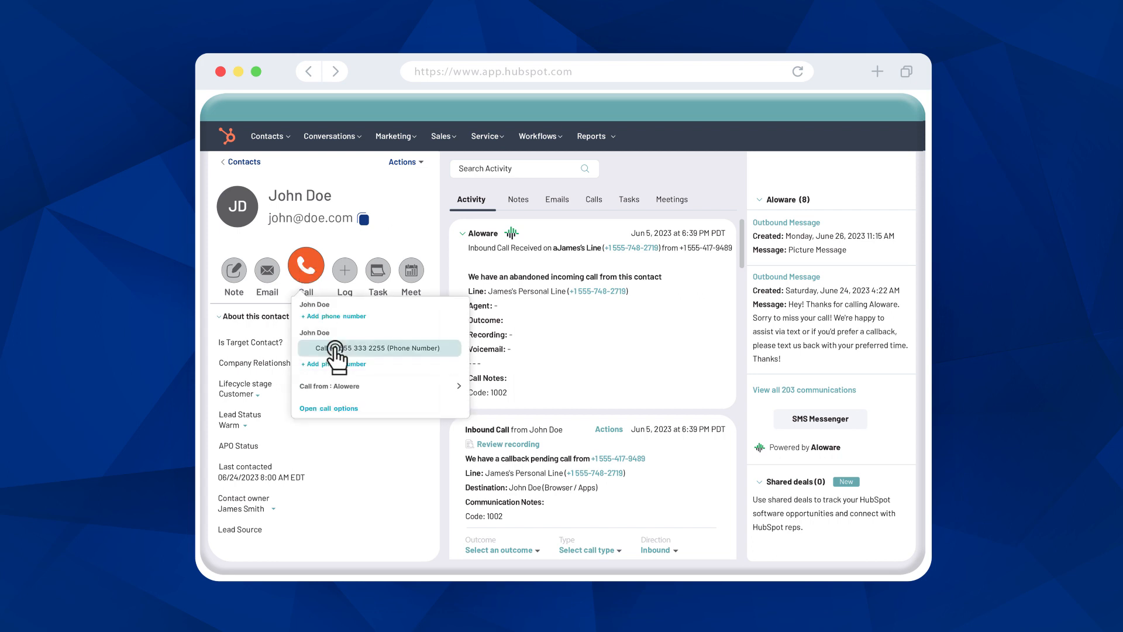
left_click(378, 347)
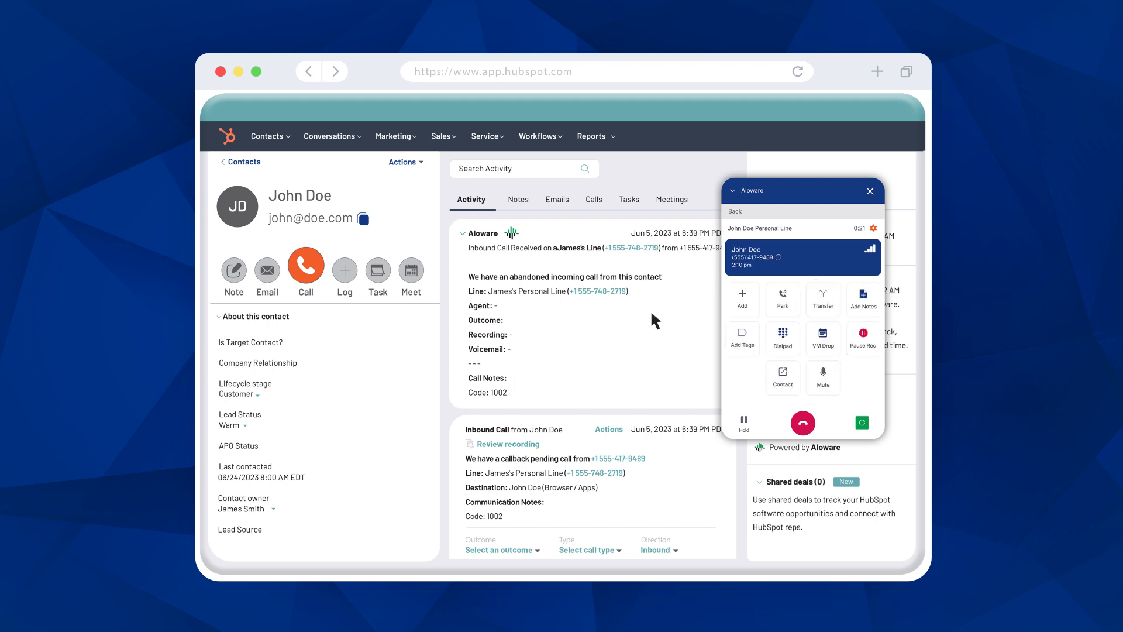
Step: Transfer the ongoing call in the Aloware dialer to the Billing ring group
left_click(742, 299)
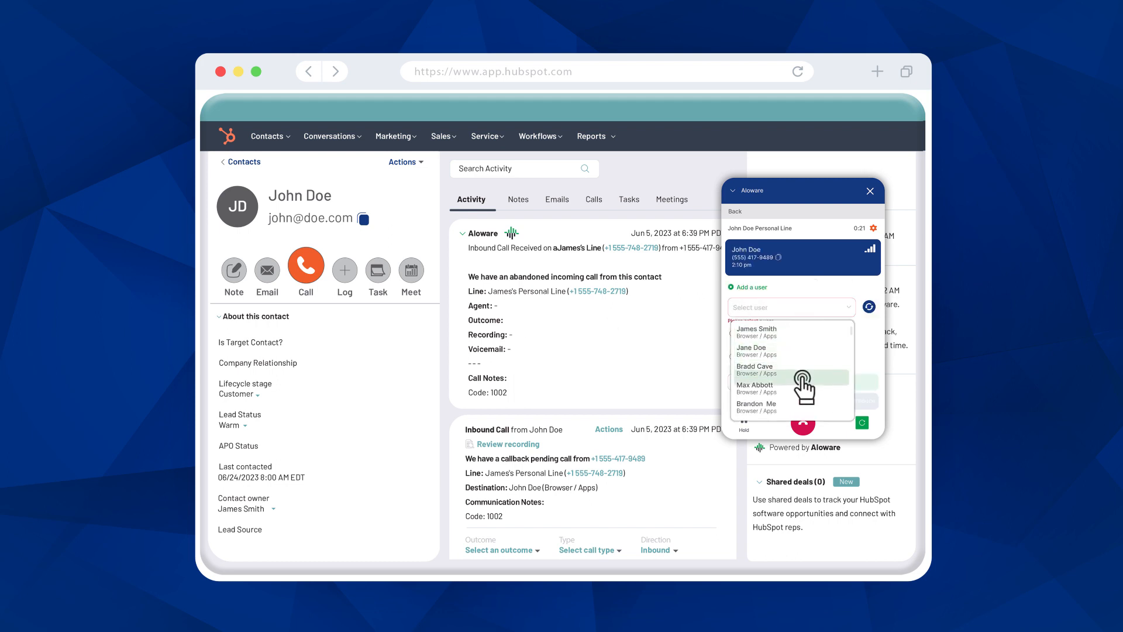
left_click(755, 368)
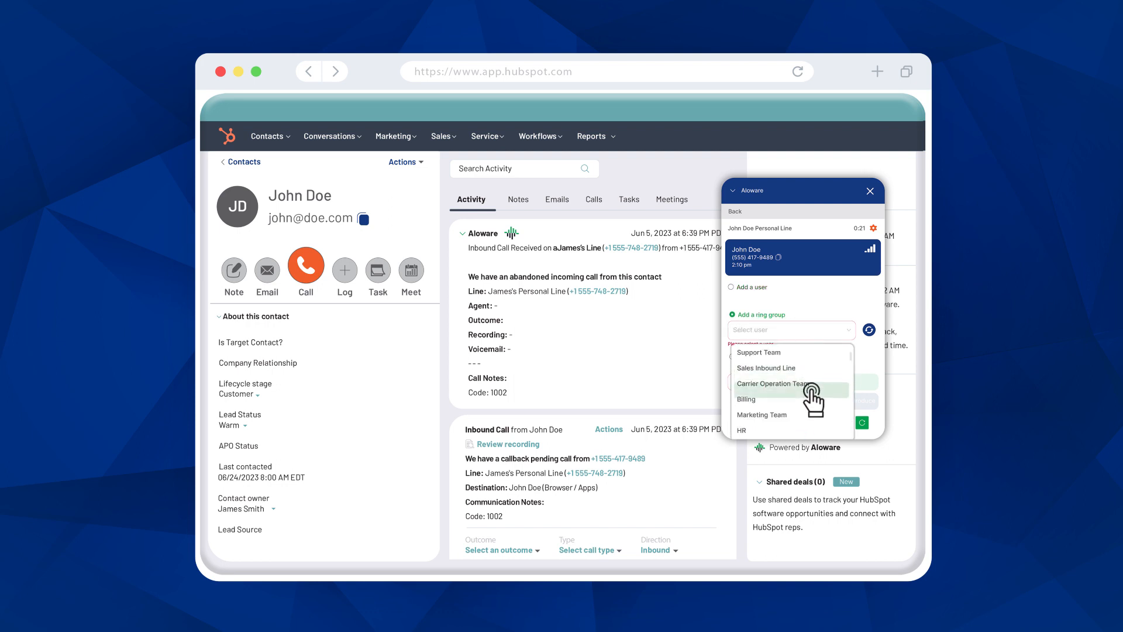
left_click(771, 384)
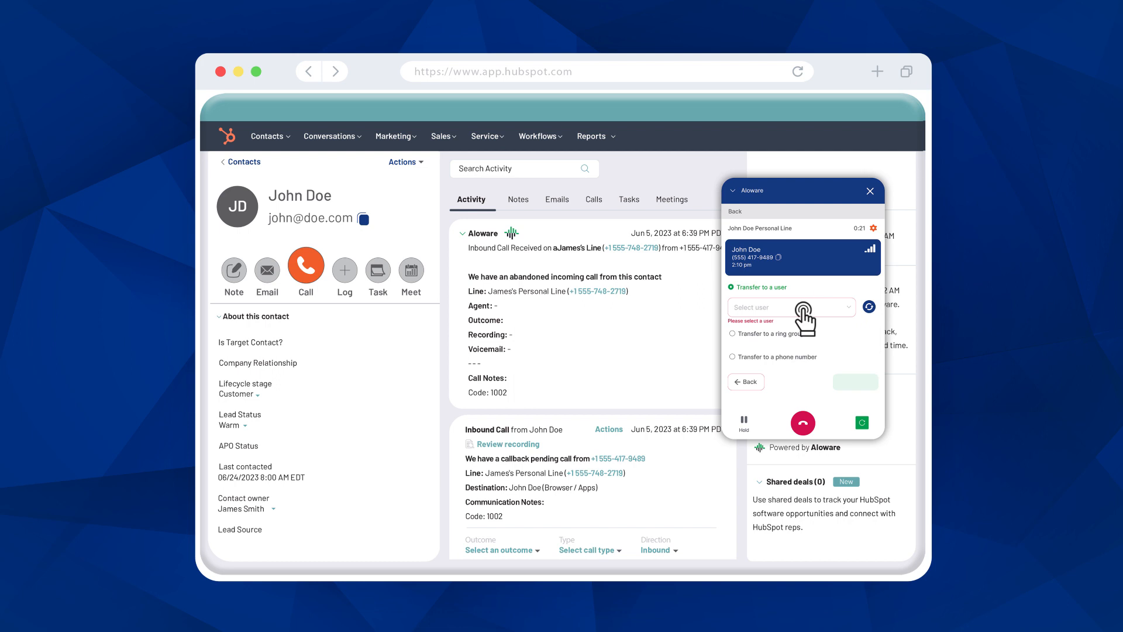
left_click(788, 307)
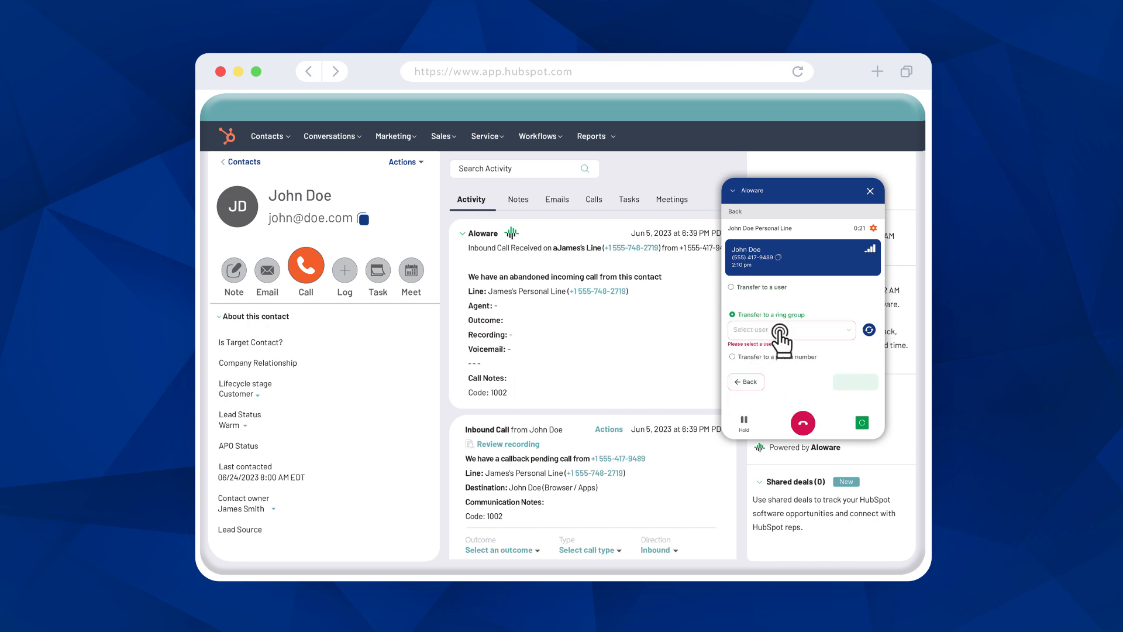
left_click(790, 330)
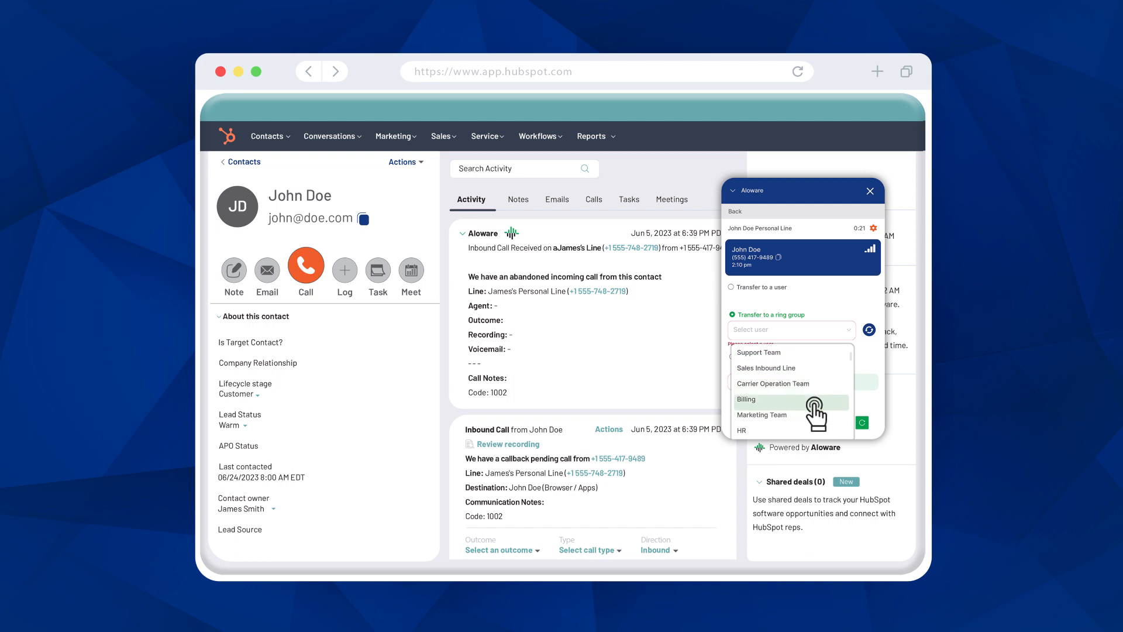
left_click(730, 337)
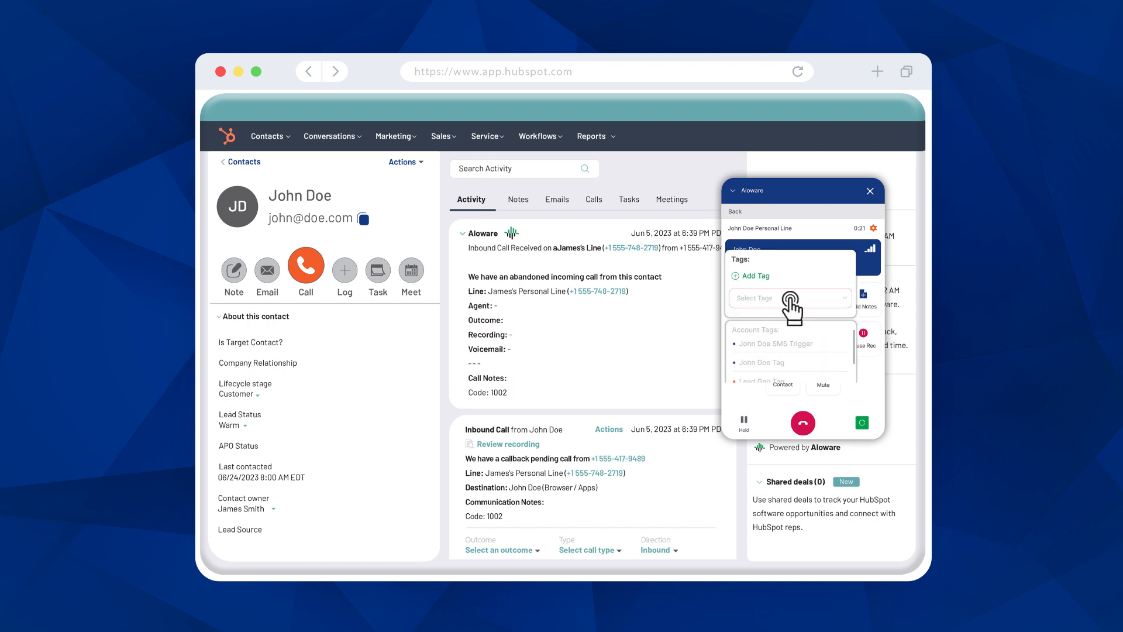
Step: Show the tags that can be added to the call in the dialer
left_click(762, 361)
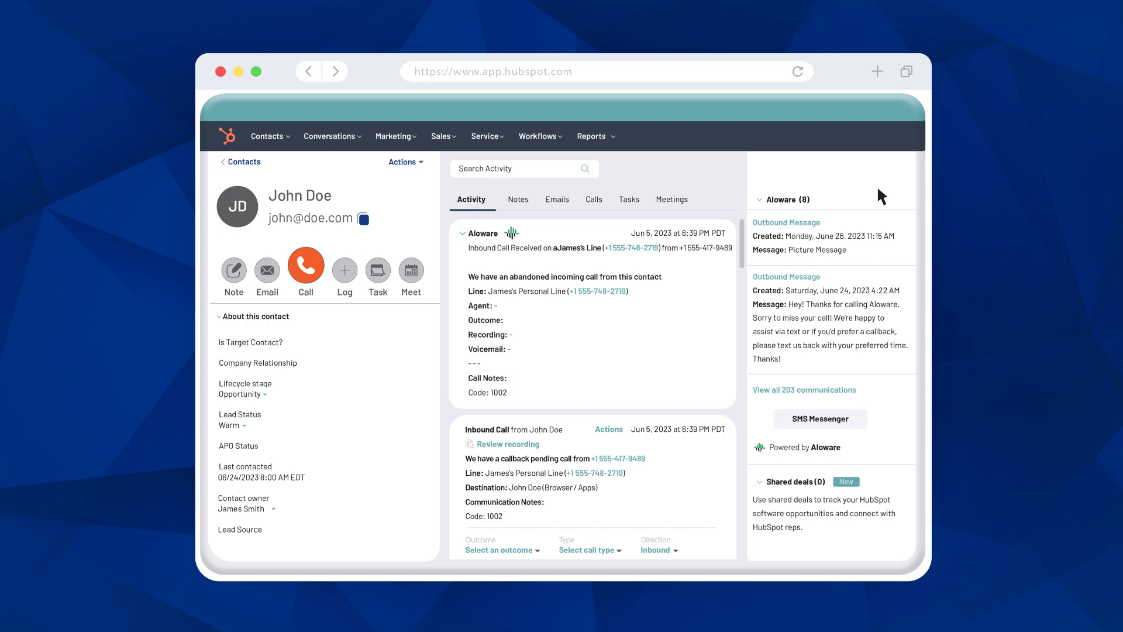
mouse_move(745, 261)
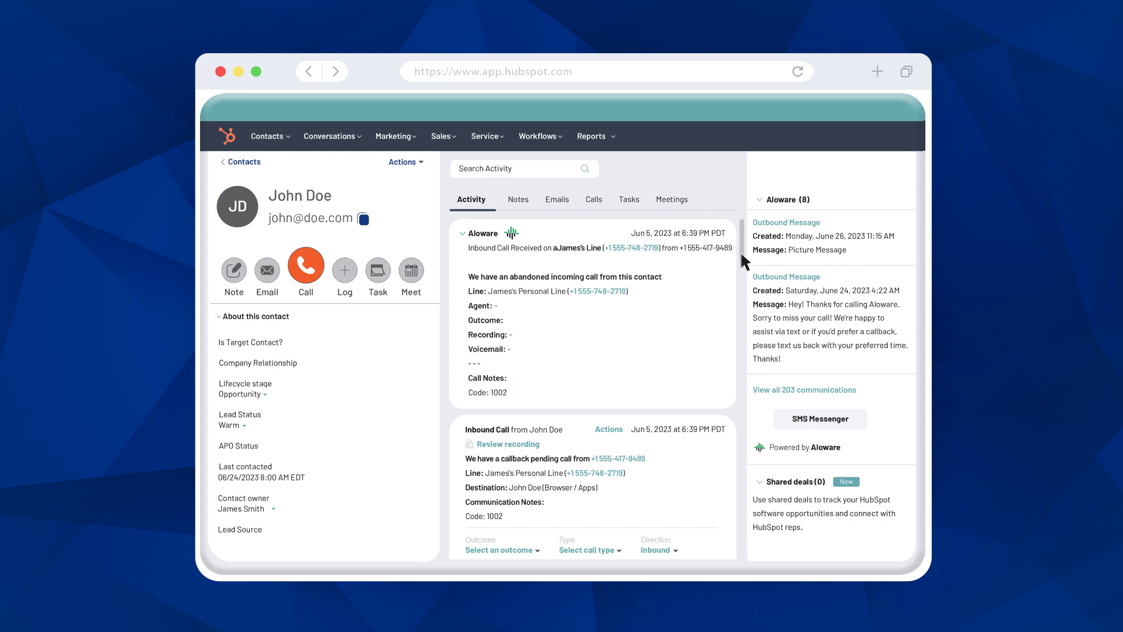
Step: Send John Doe a picture message through the Aloware SMS Messenger
scroll("down", 3)
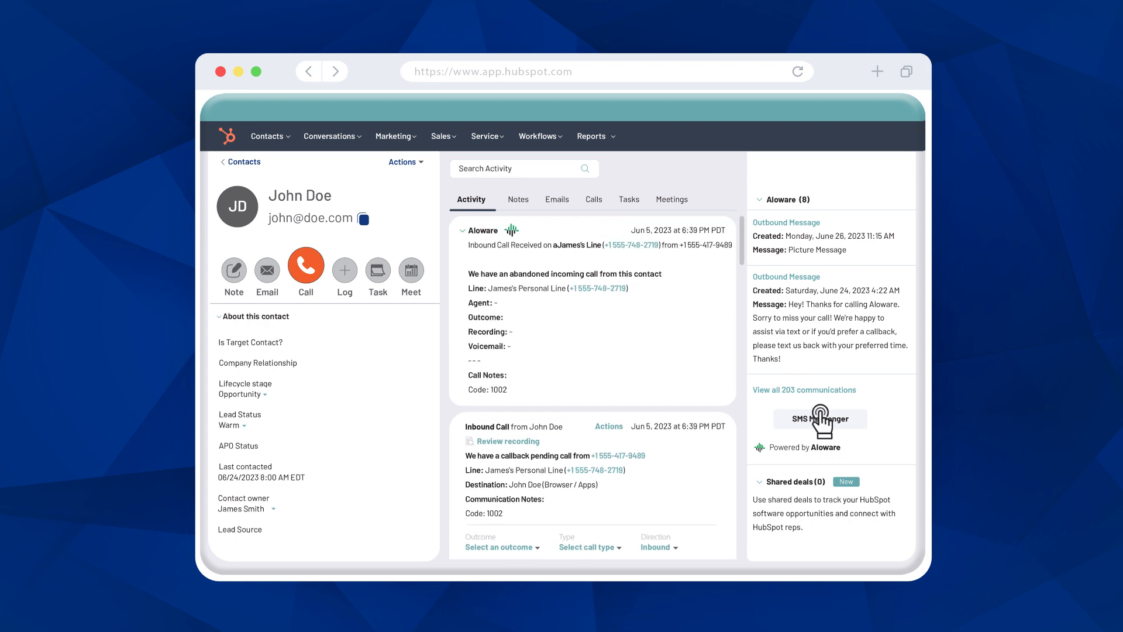
left_click(820, 419)
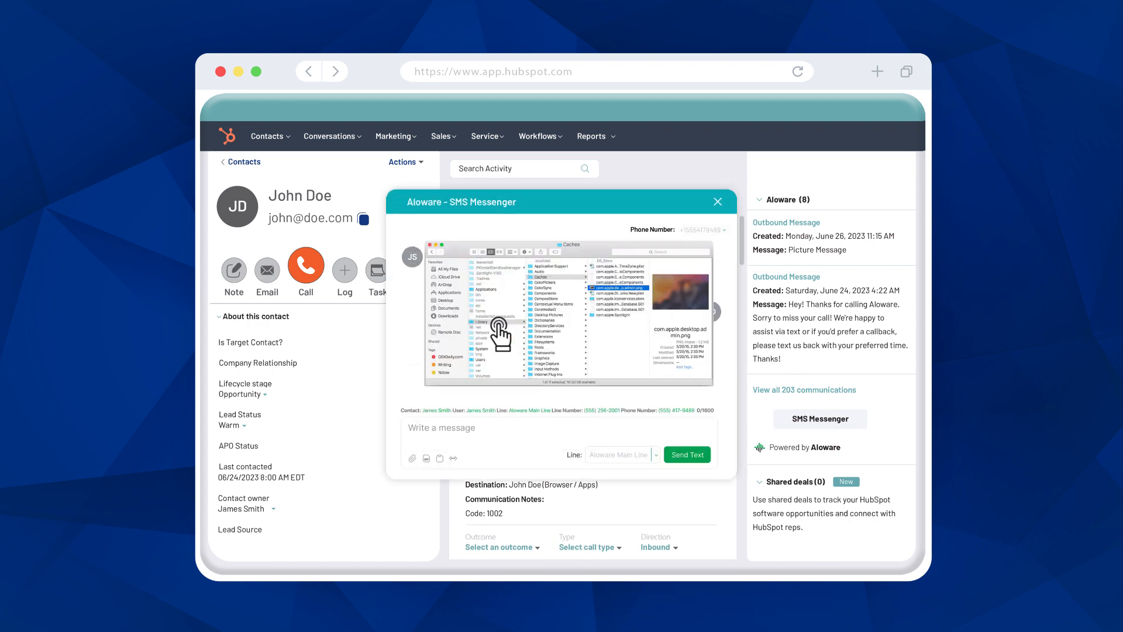
left_click(686, 454)
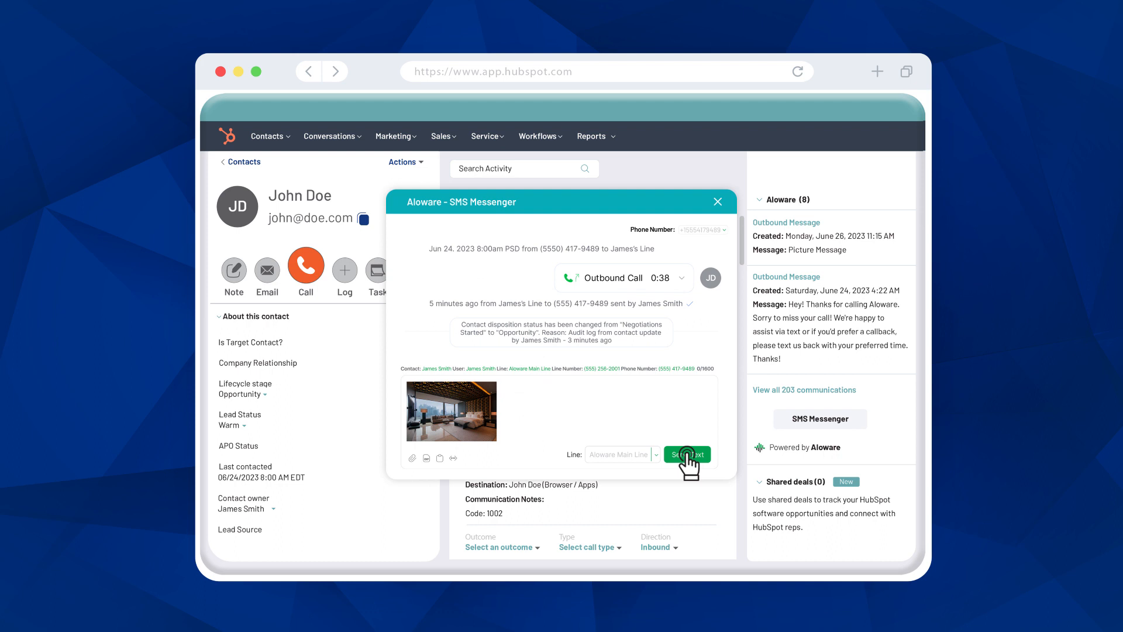
left_click(686, 454)
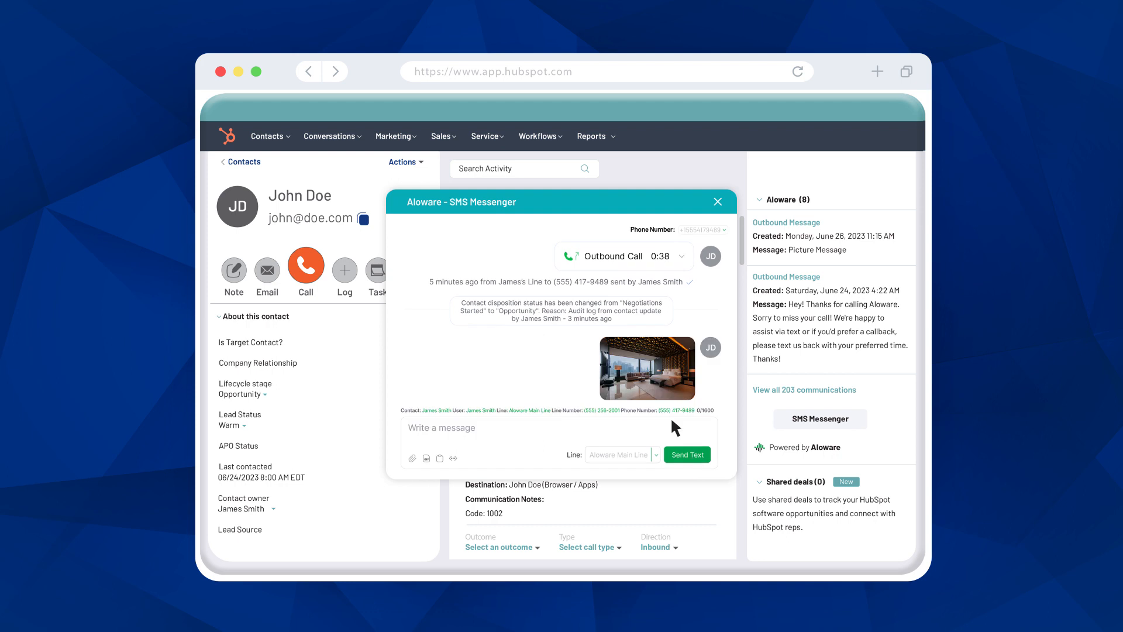
left_click(717, 201)
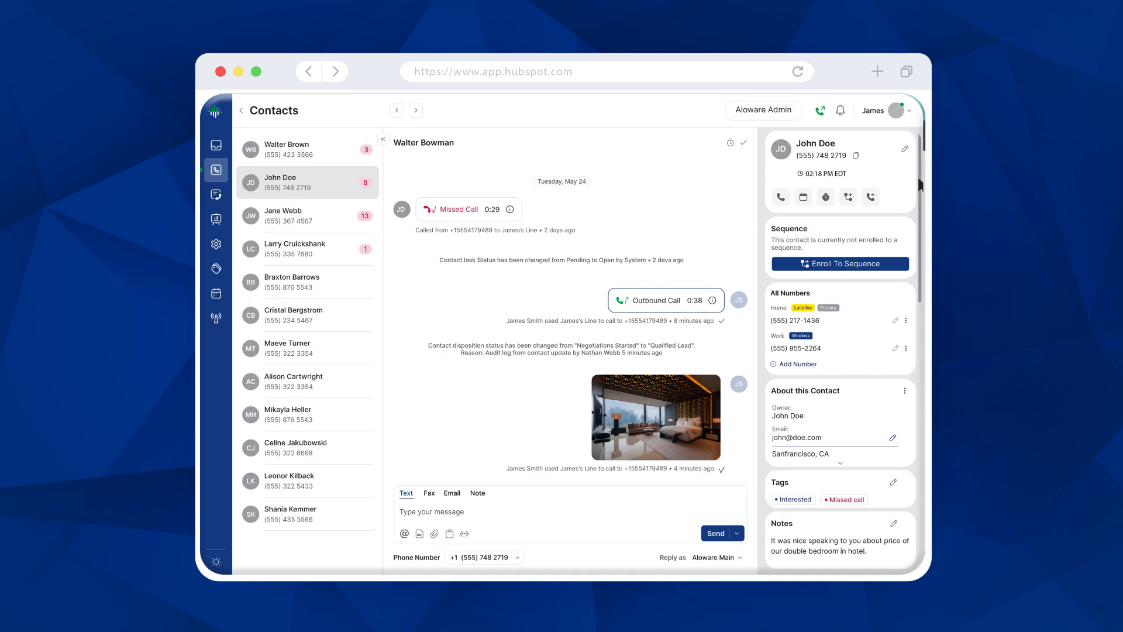
Step: Sync John Doe's Aloware contact details with HubSpot from the integration card
scroll("down", 3)
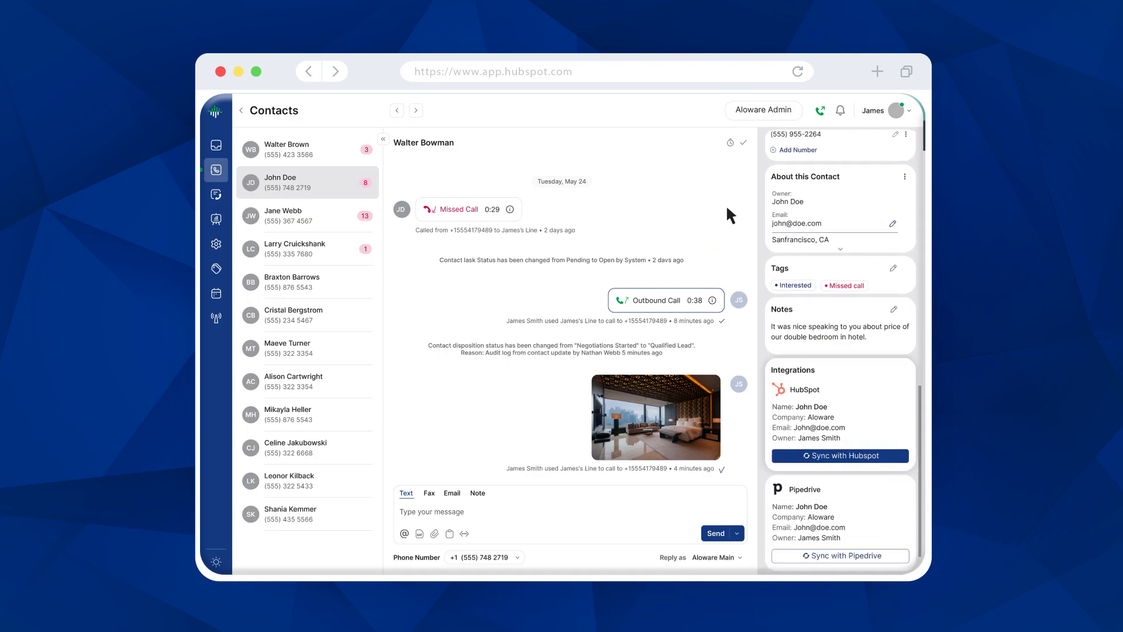
left_click(801, 388)
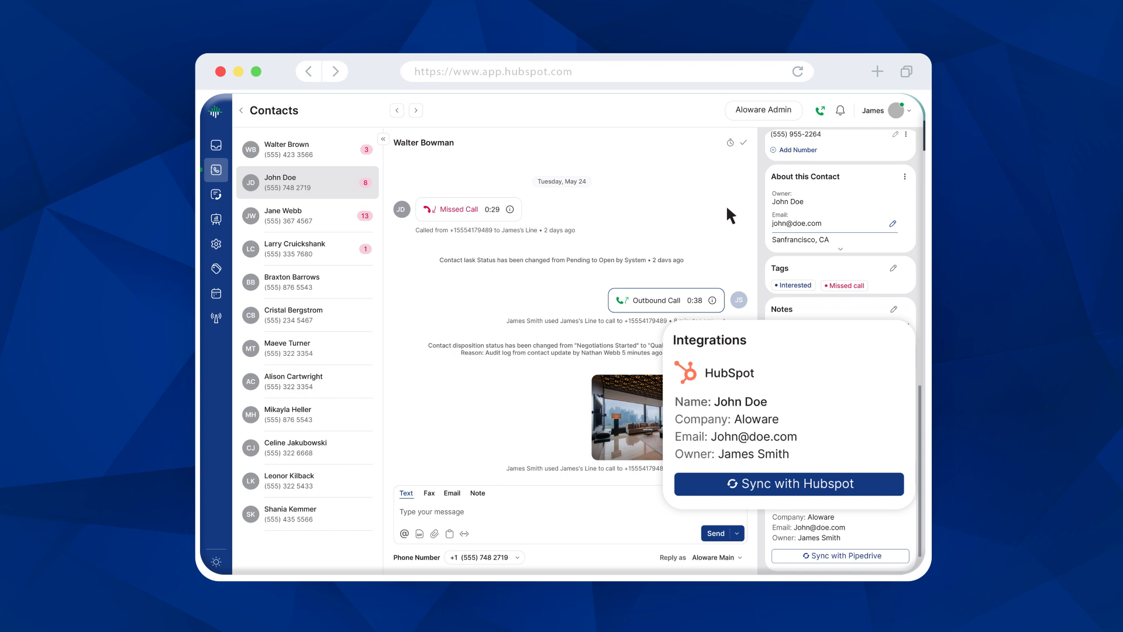
left_click(788, 483)
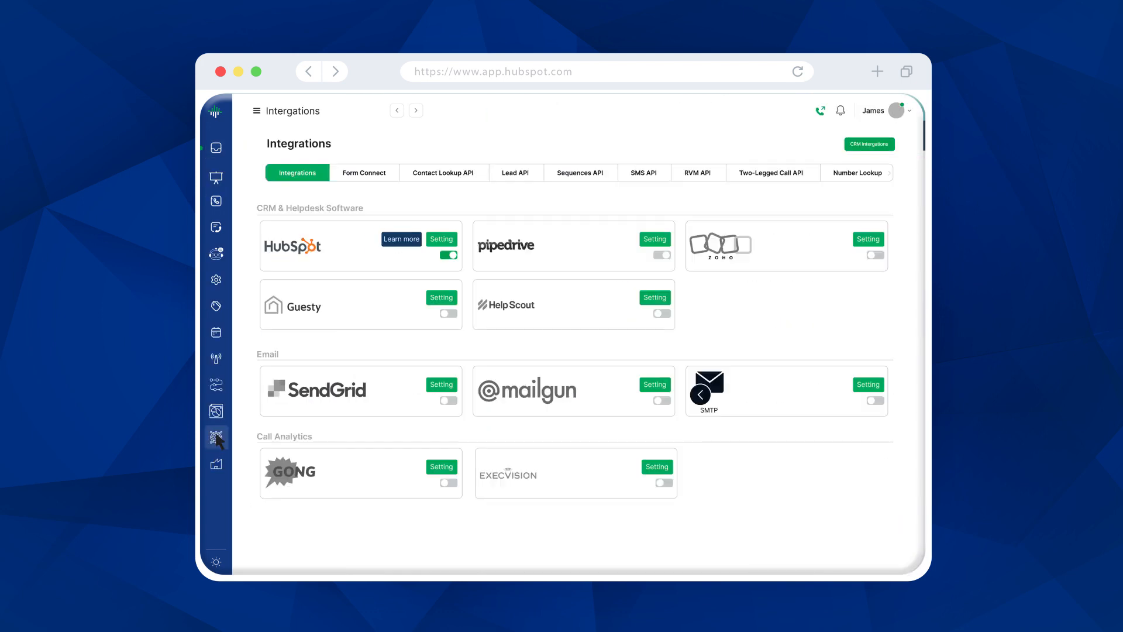
Step: Review the HubSpot integration settings, synchronization options and contact property mapping
left_click(441, 239)
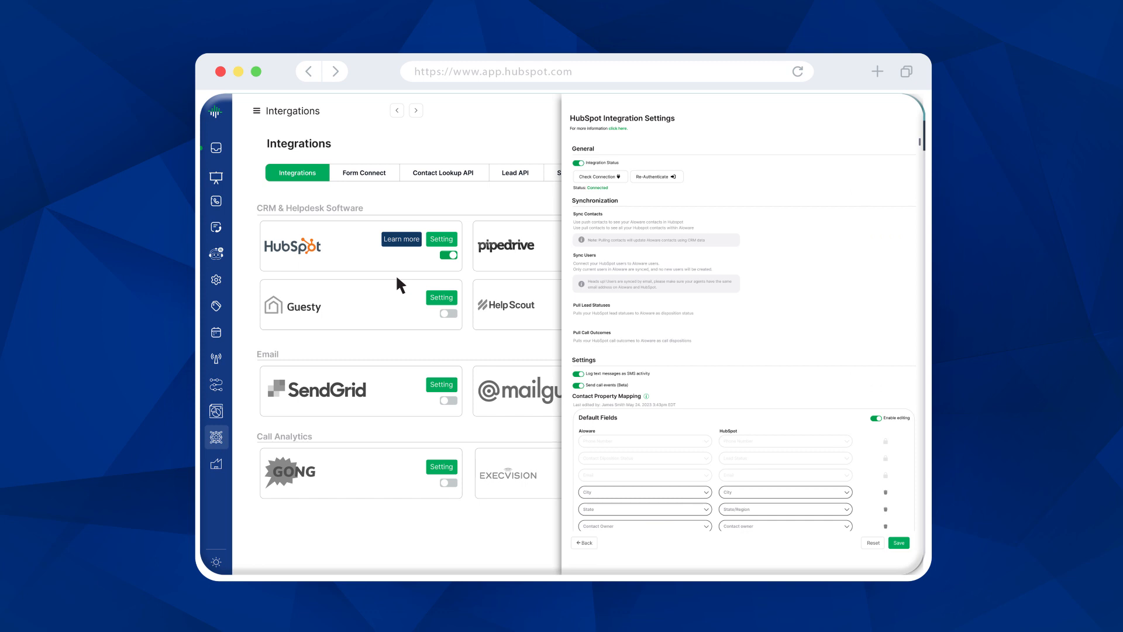
scroll("down", 3)
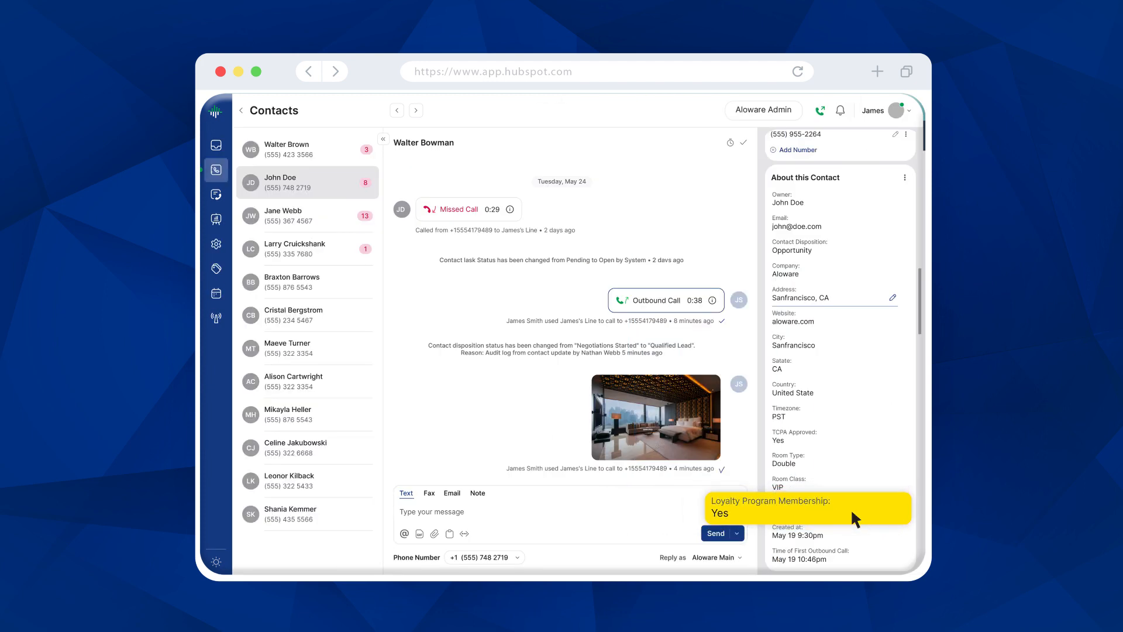
Step: Import a Power Dialer list from HubSpot, choosing the 'IRetently - Original list'
left_click(215, 170)
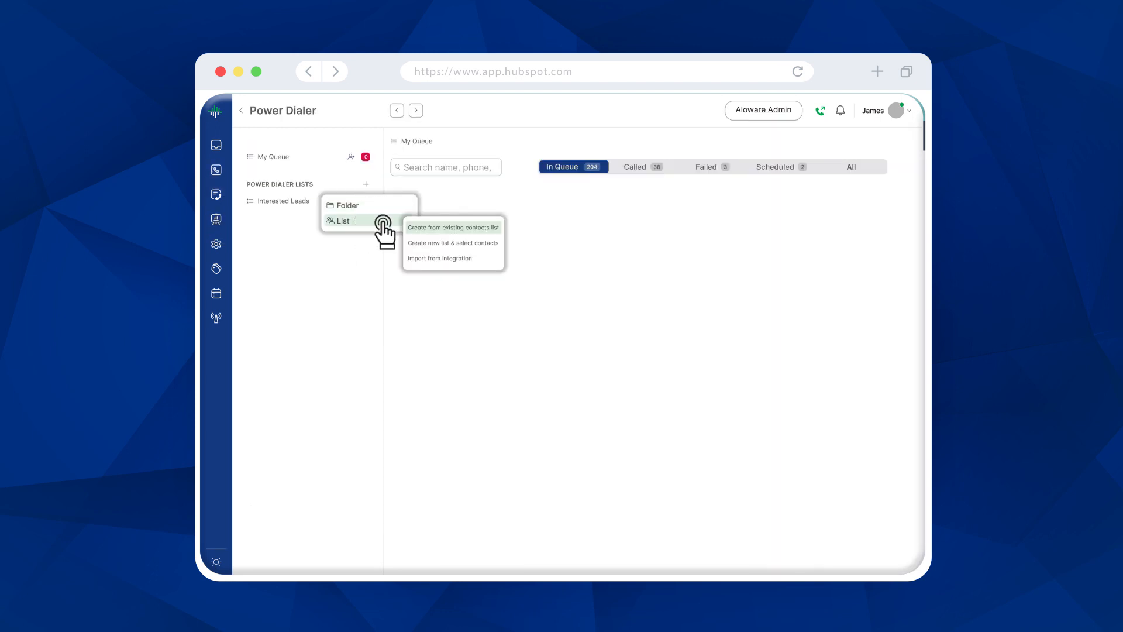
left_click(440, 259)
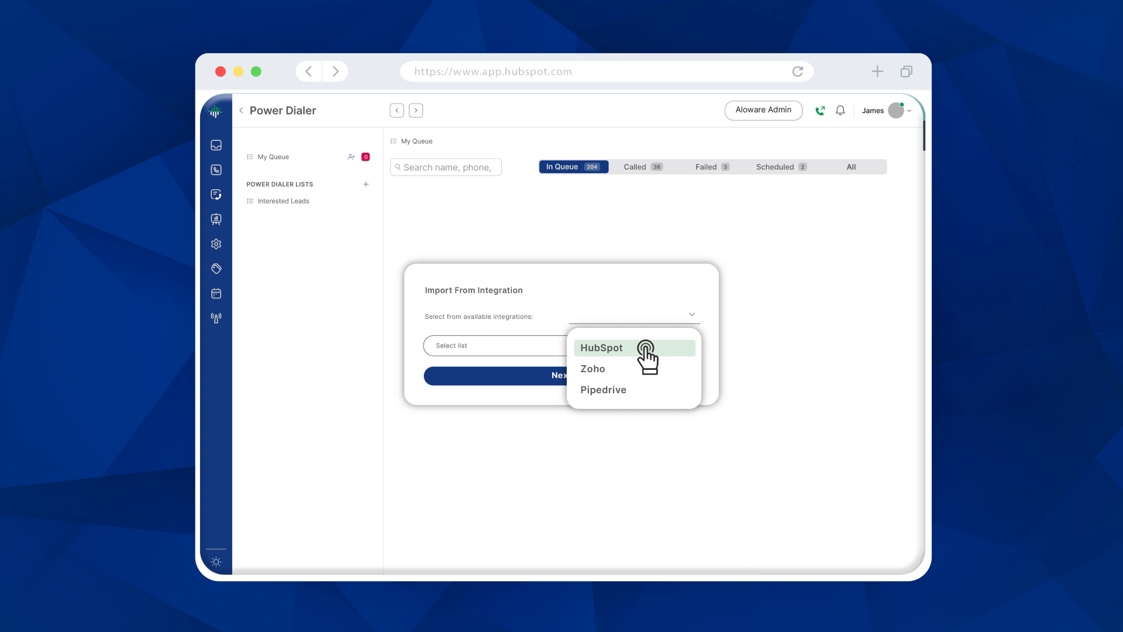
left_click(601, 348)
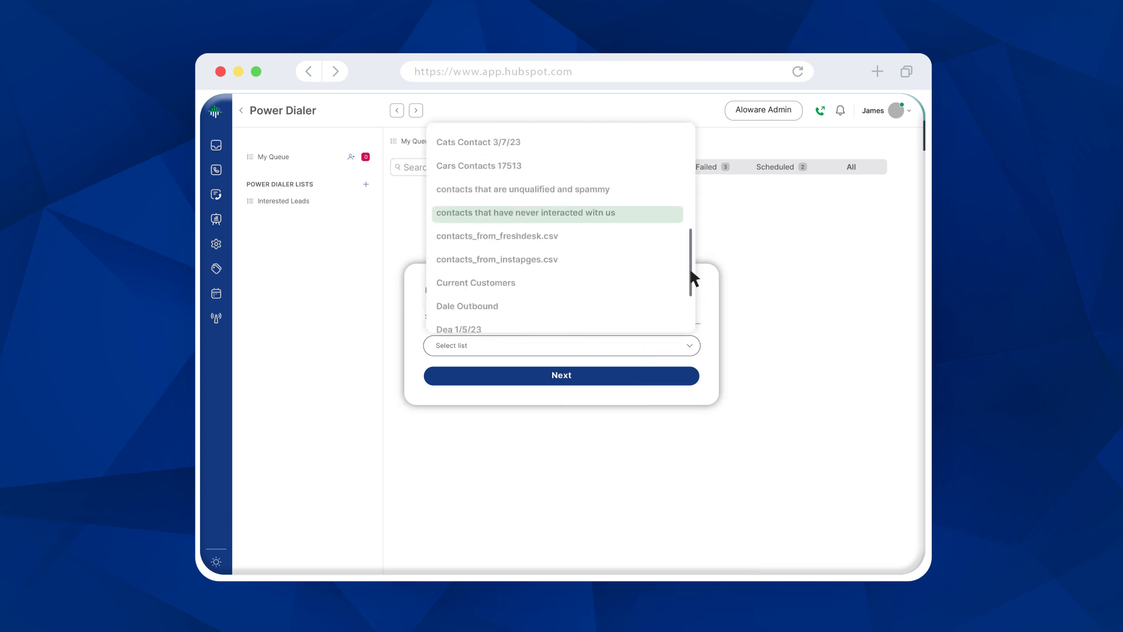
left_click(526, 213)
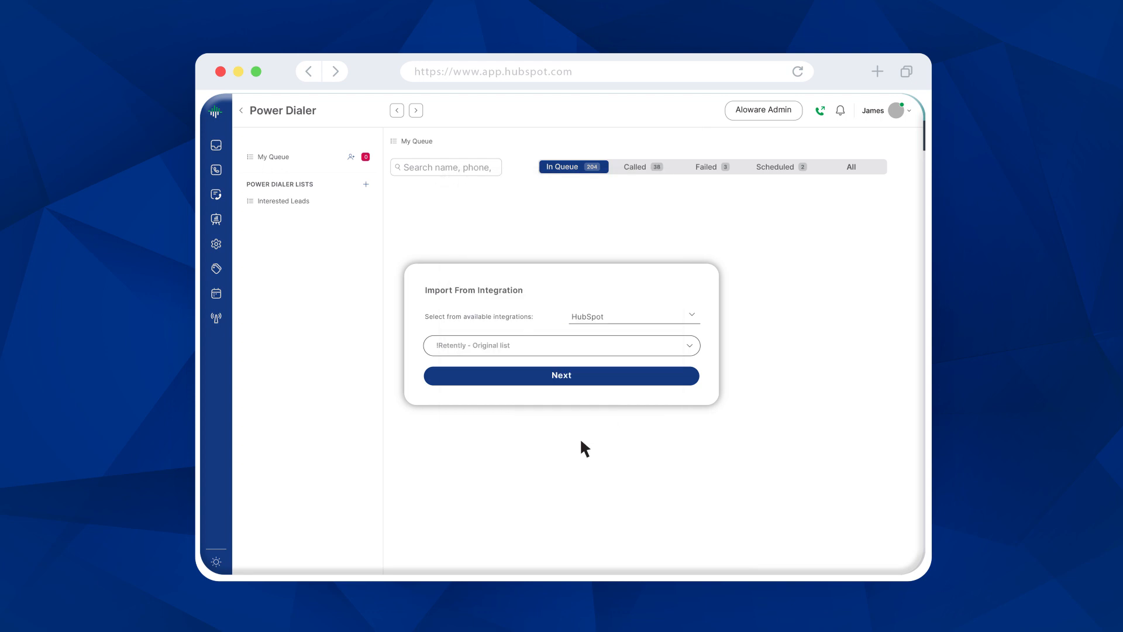
left_click(561, 375)
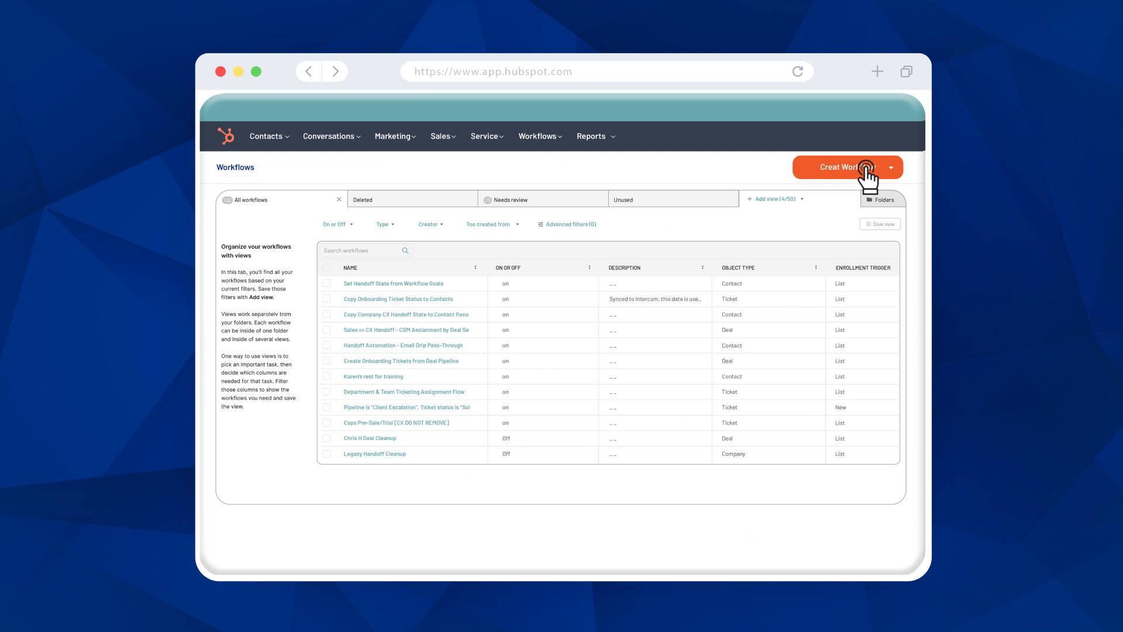
Step: Create a workflow and search for an action to add below the enrollment trigger
left_click(393, 283)
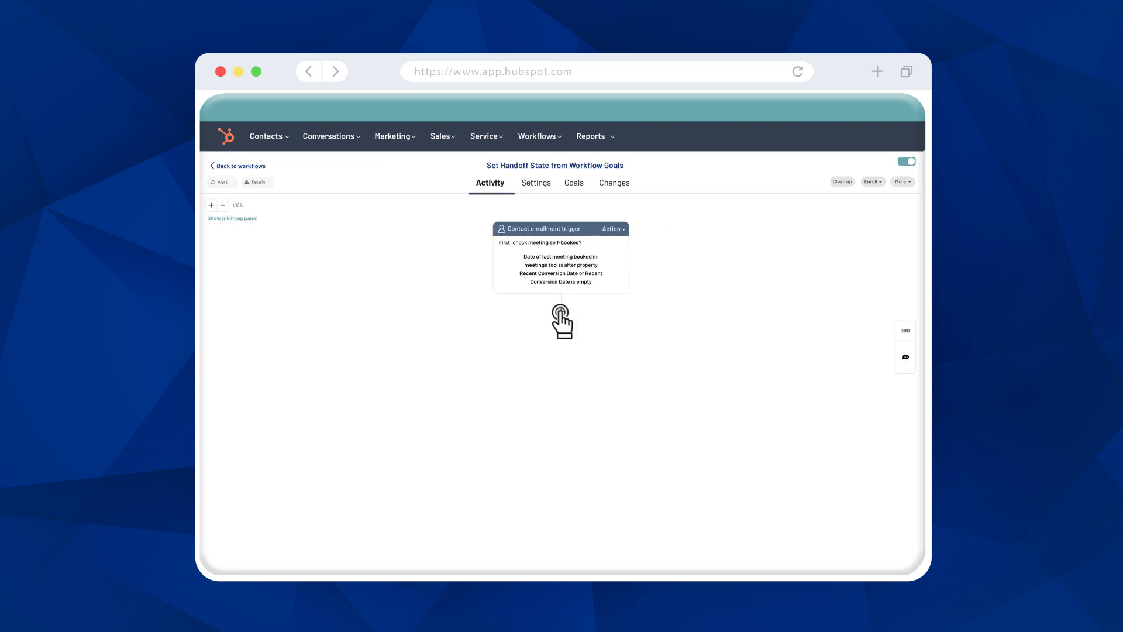
left_click(561, 311)
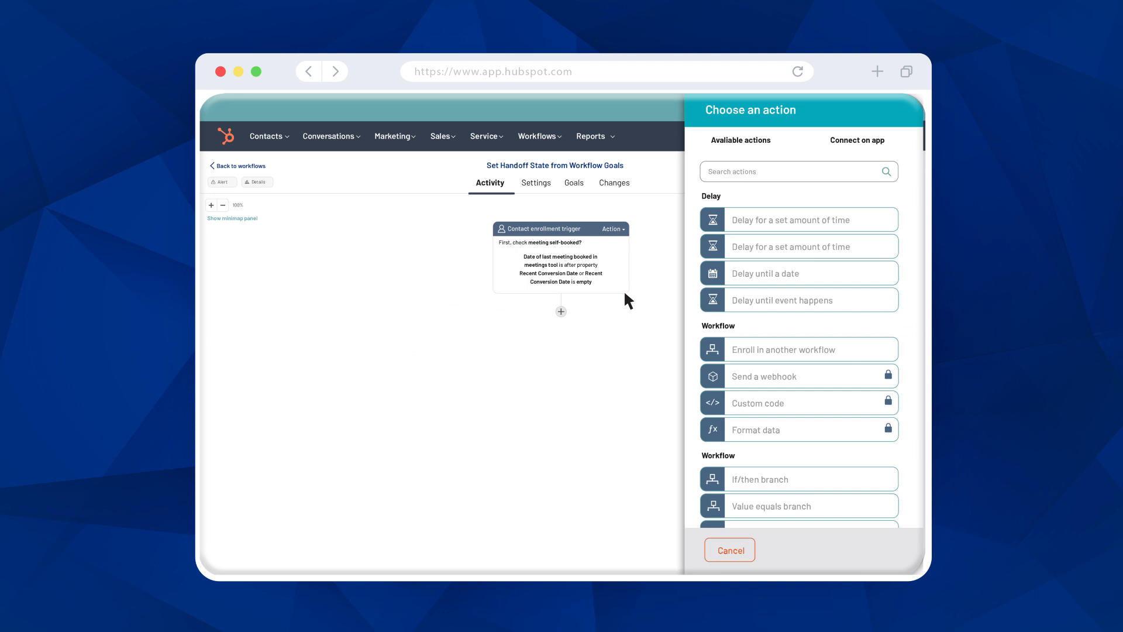
type("A")
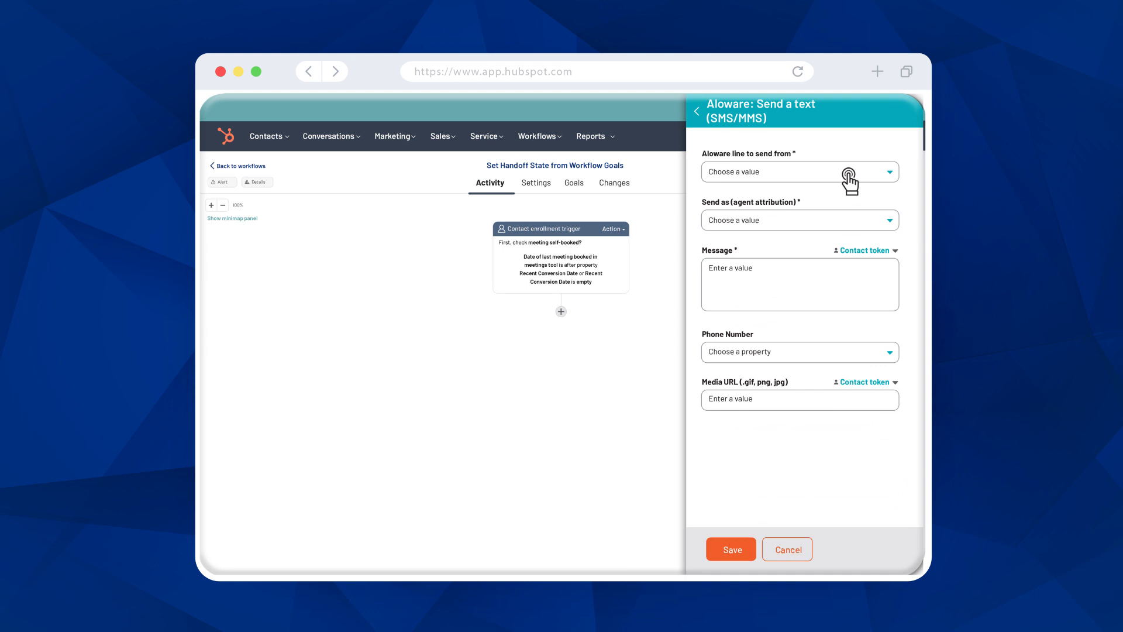
Step: Send the text from the personal line with a First Name token and save the action
left_click(799, 171)
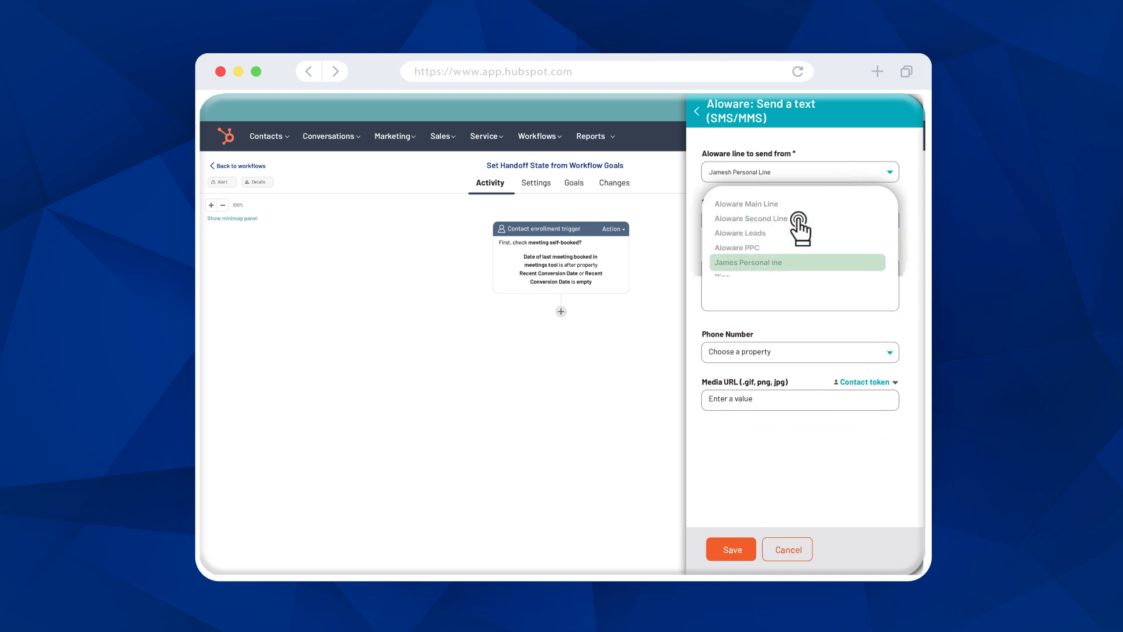
left_click(748, 262)
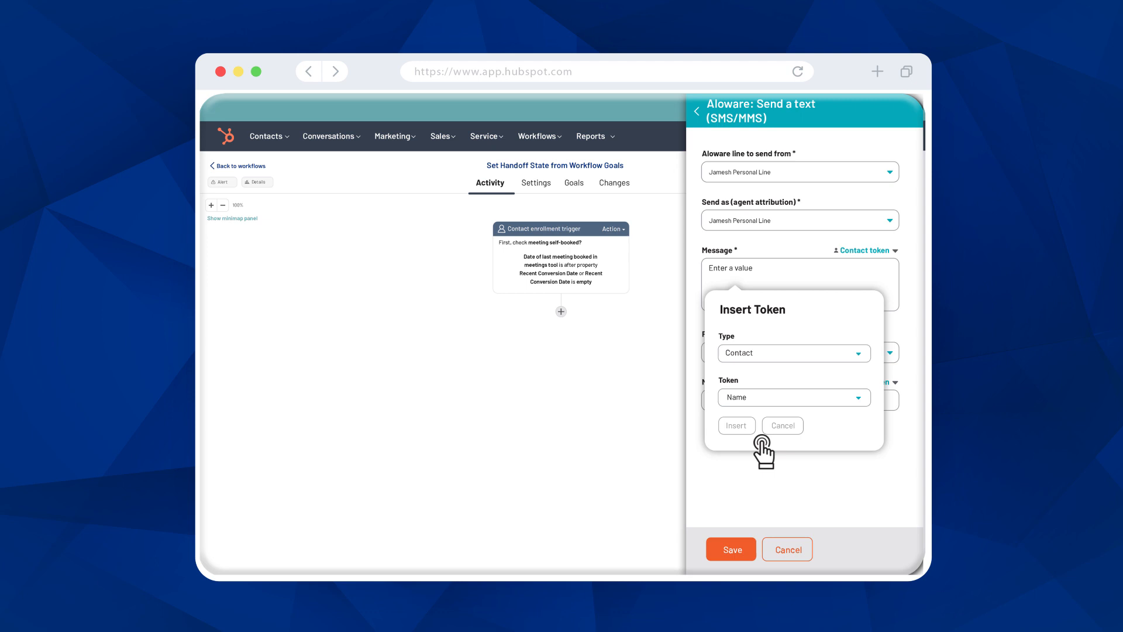
left_click(736, 424)
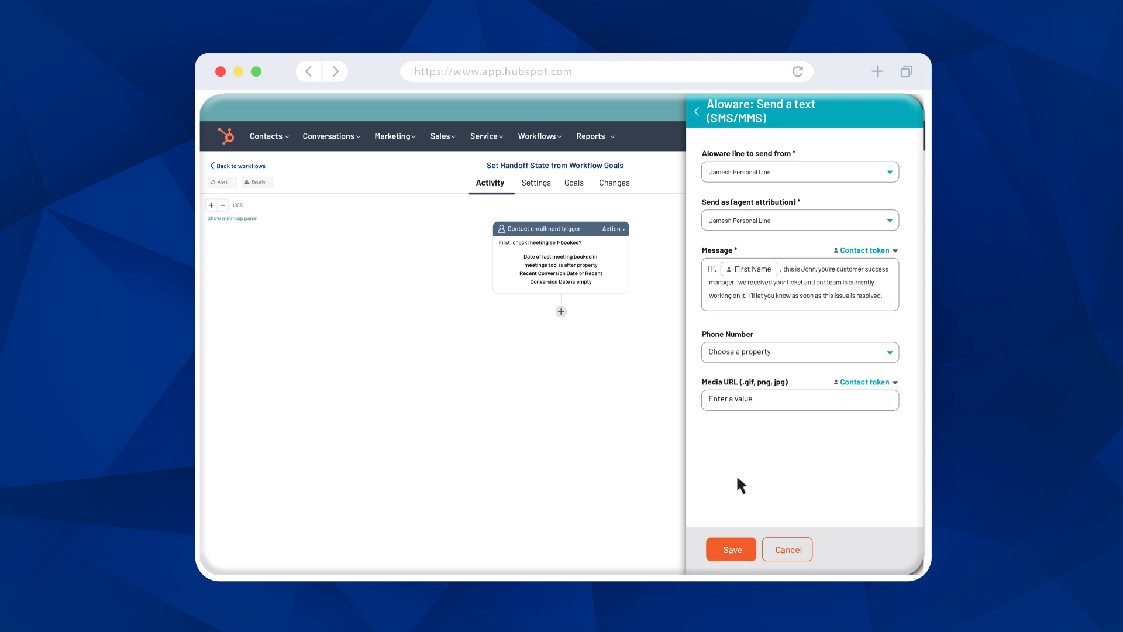
left_click(731, 550)
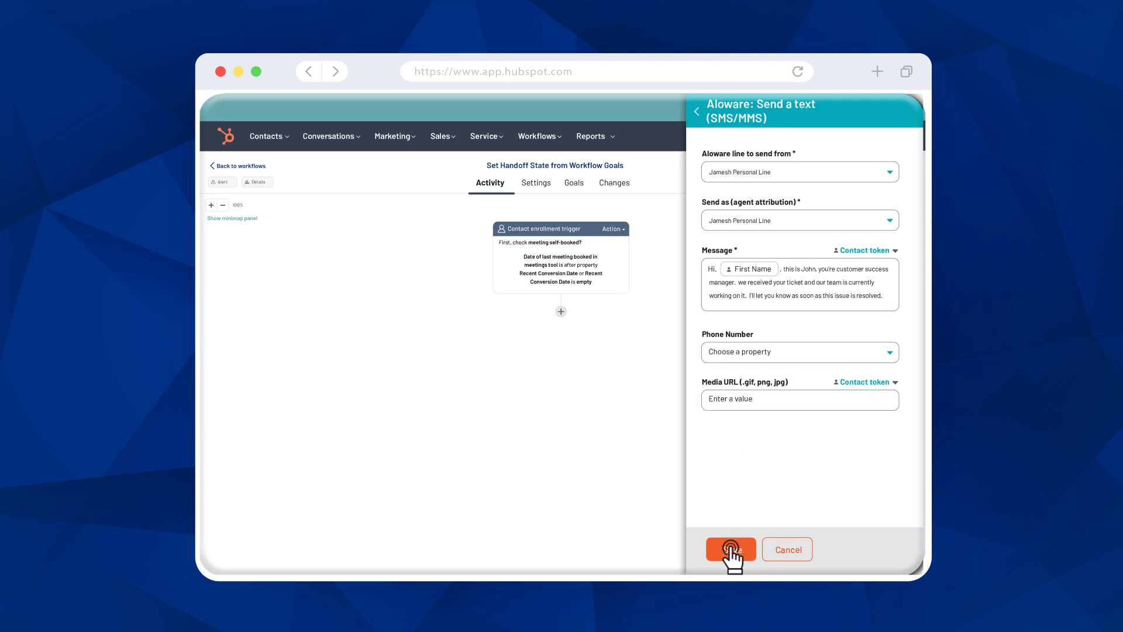
left_click(730, 549)
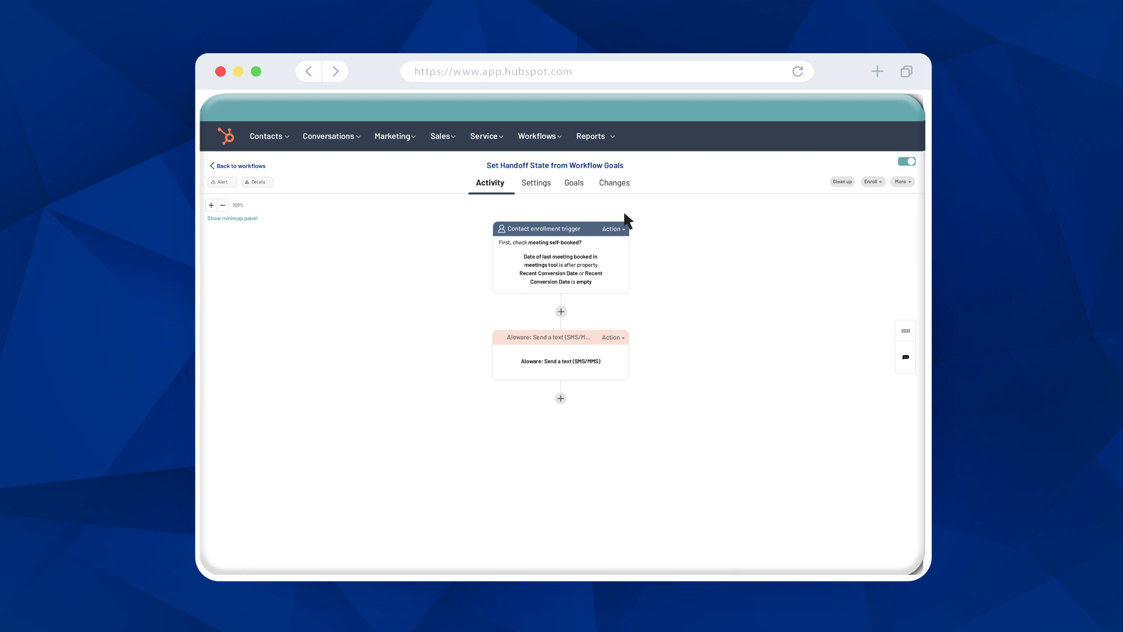